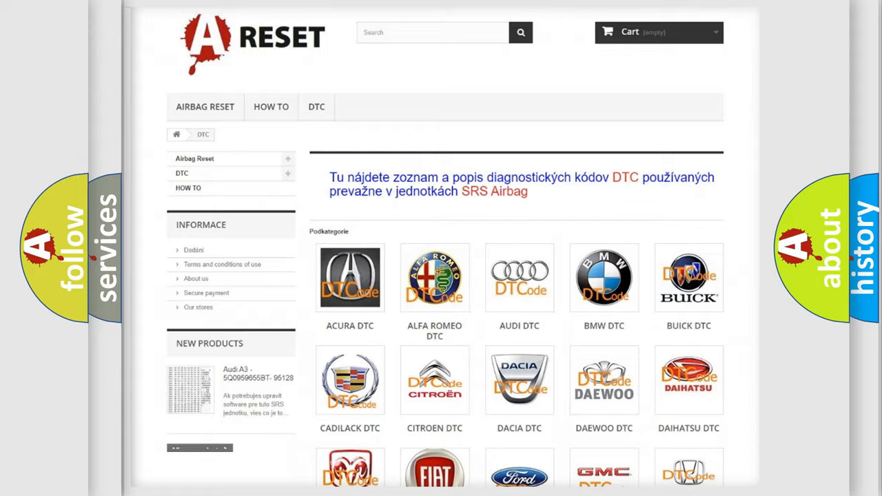
Scroll the DTC brand grid to the INFINITI DTC tile and select it
scroll("down", 3)
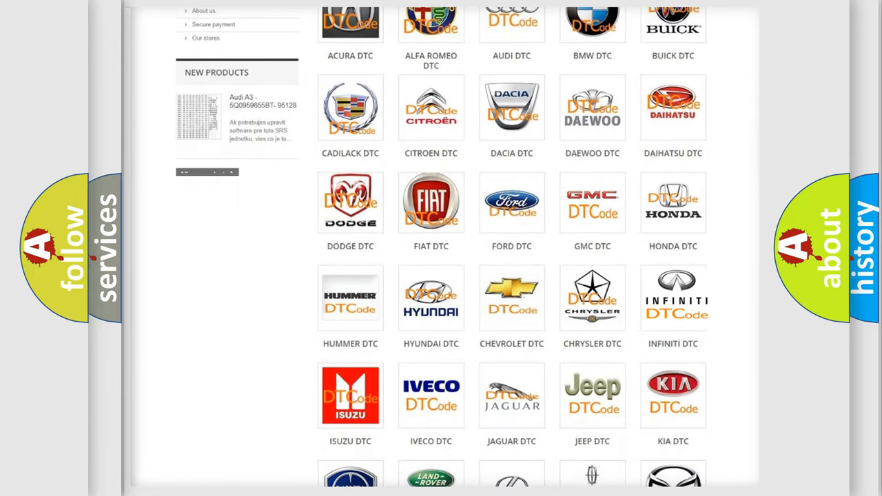
left_click(674, 297)
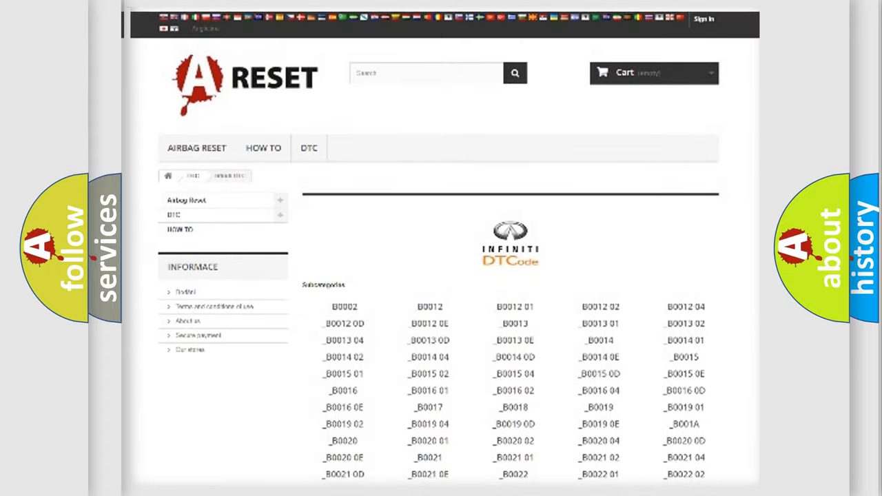
Click on the loaded Infiniti DTC page, which closes to an empty presentation screen
left_click(472, 248)
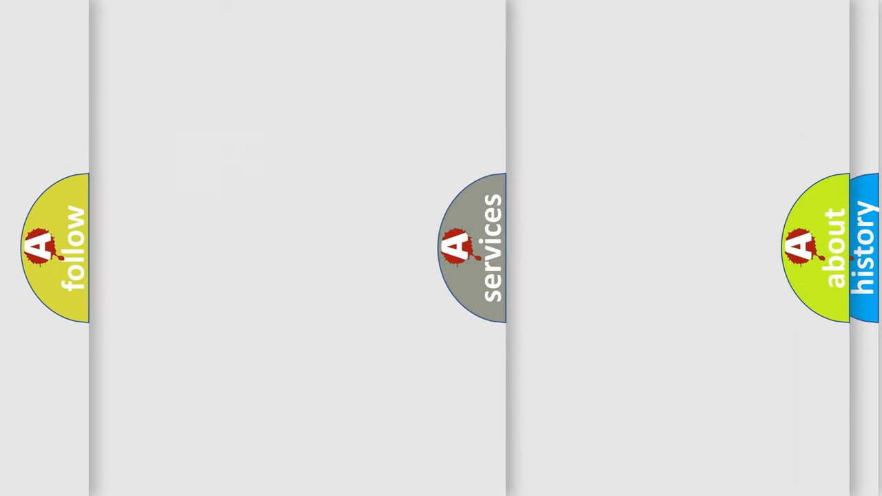